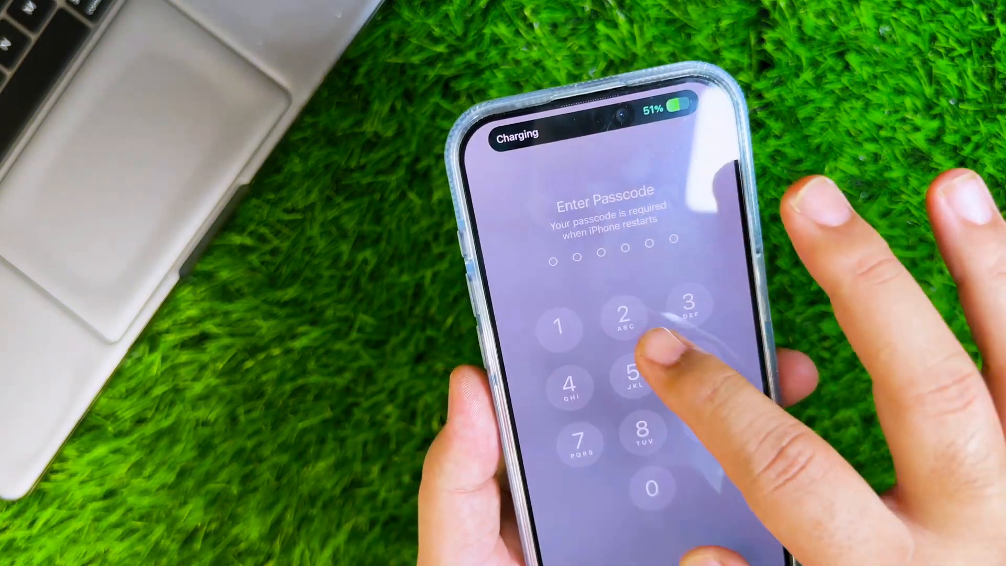
Unlock the iPhone with the passcode and scroll Settings down to Apple Intelligence & Siri.
click(638, 330)
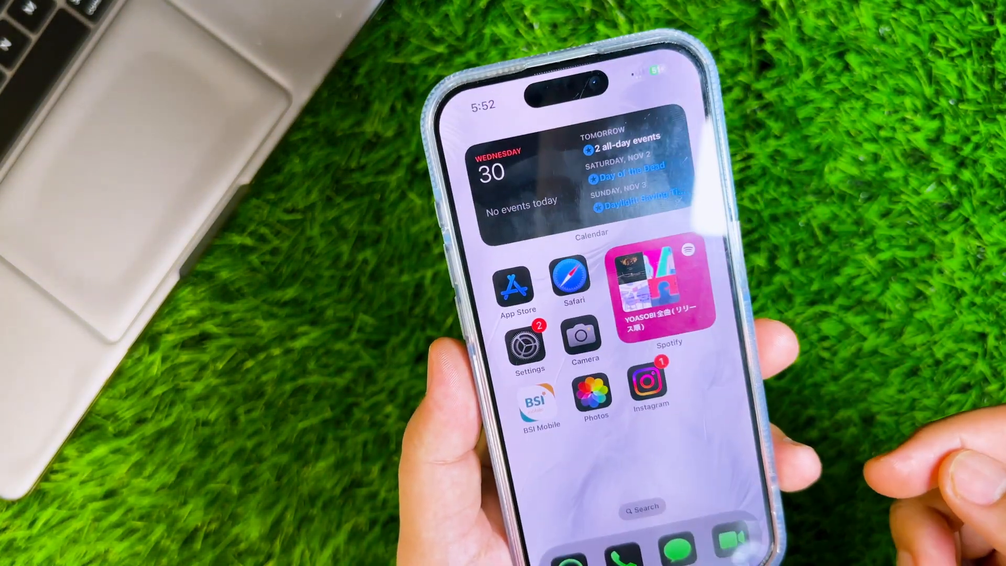
click(528, 341)
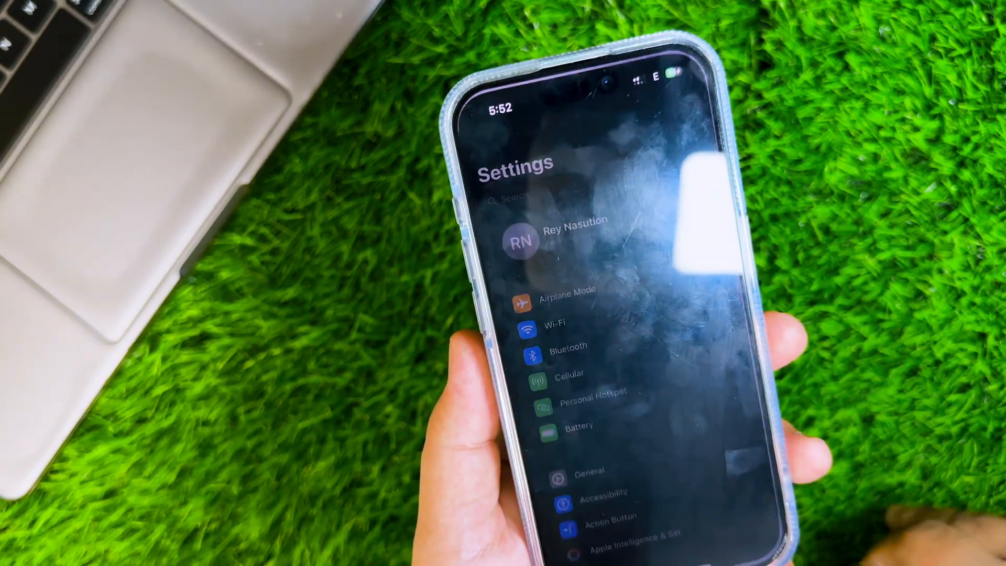
scroll(down, 3)
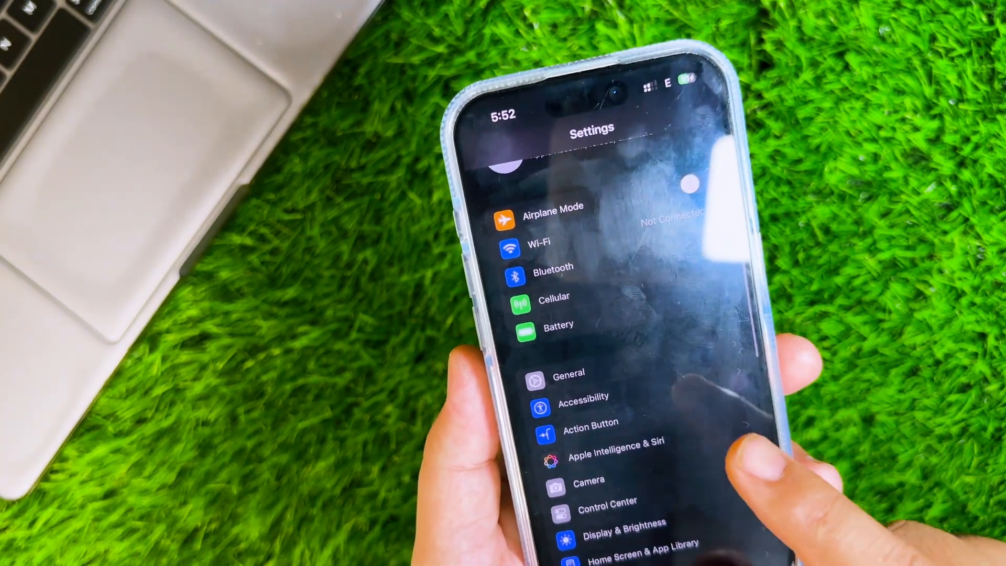
Switch on the Apple Intelligence toggle so its download starts at 0%.
click(615, 441)
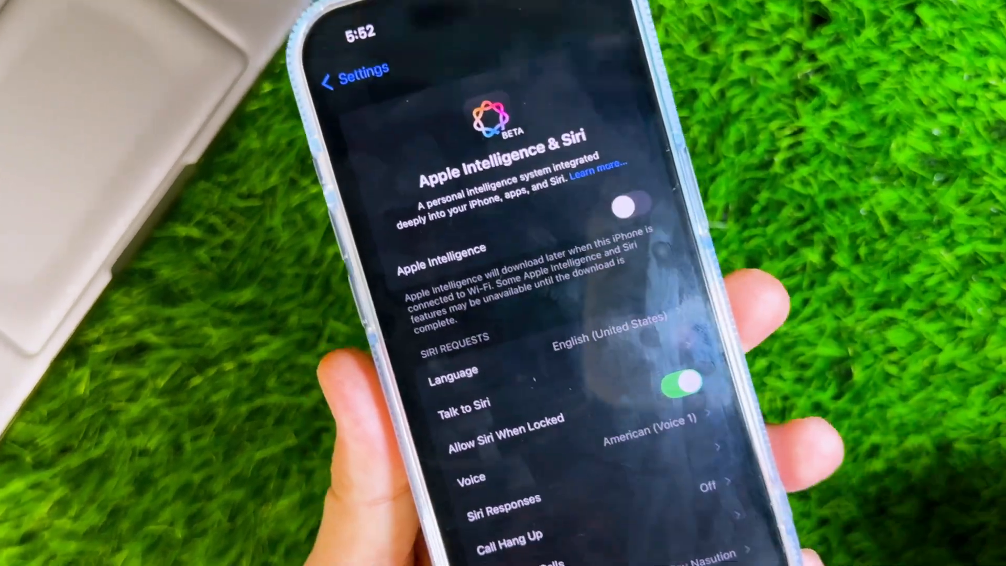
click(625, 206)
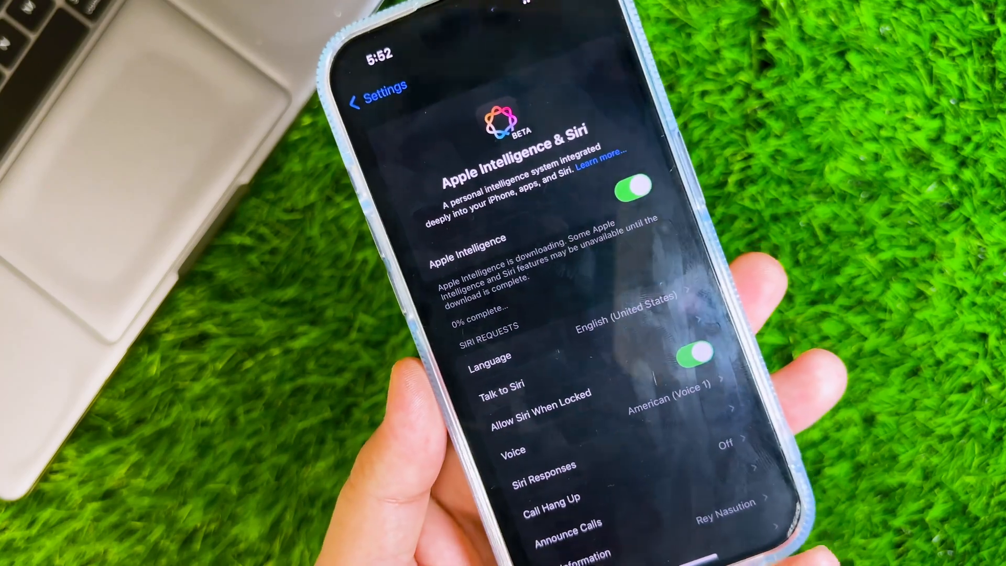
Review iPhone Storage under General, checking app sizes plus iOS and System Data totals.
click(378, 86)
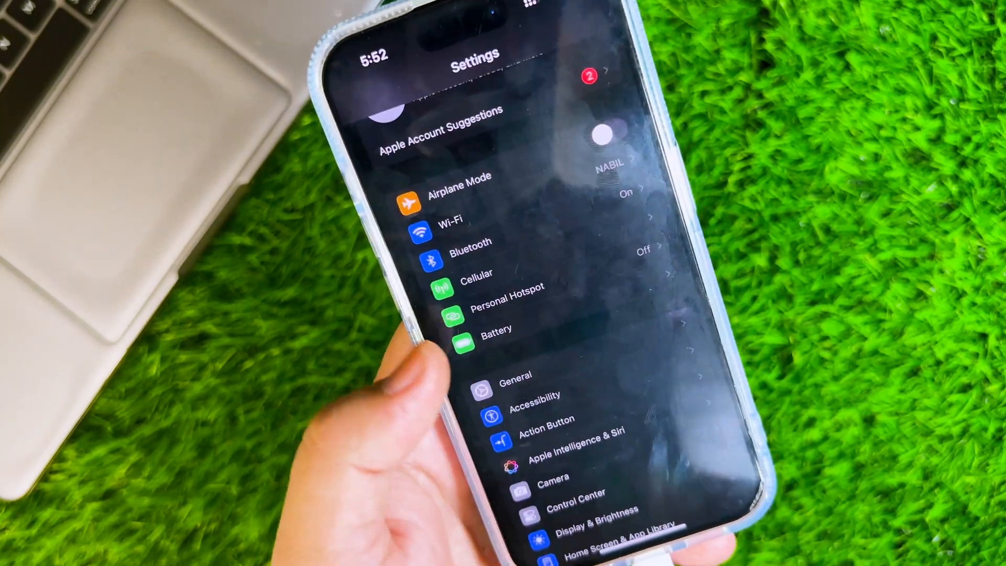
click(515, 375)
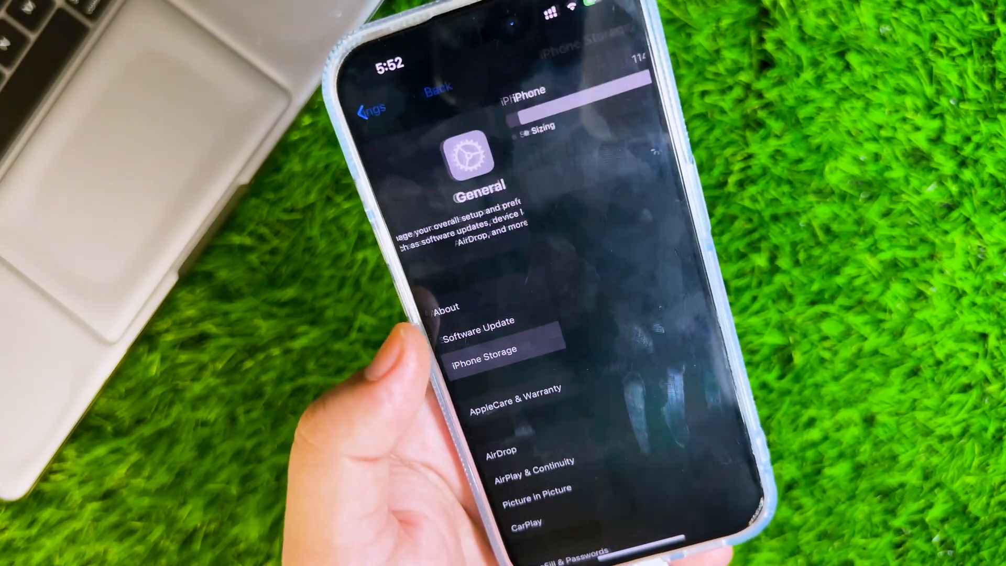
click(482, 347)
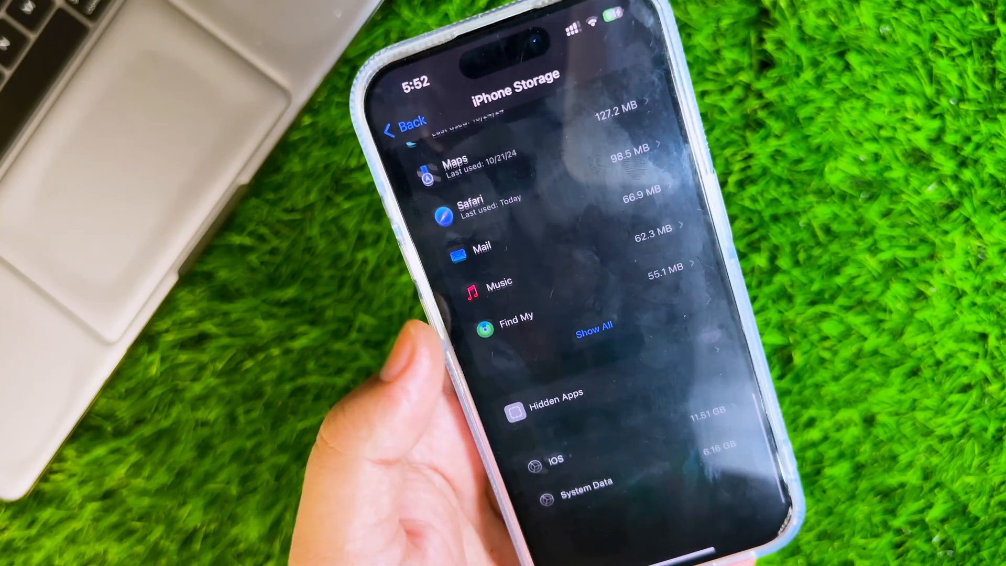
click(556, 457)
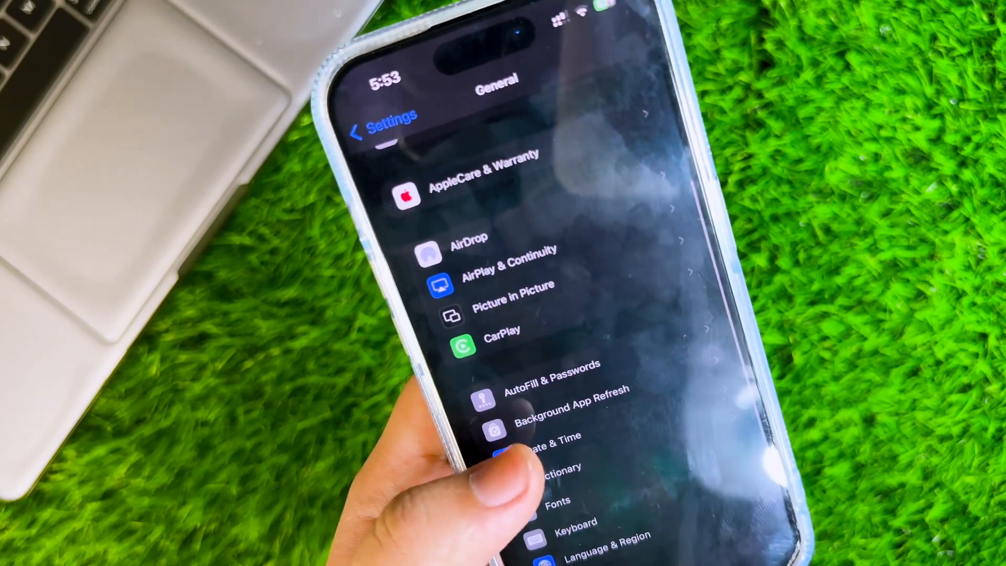
click(378, 122)
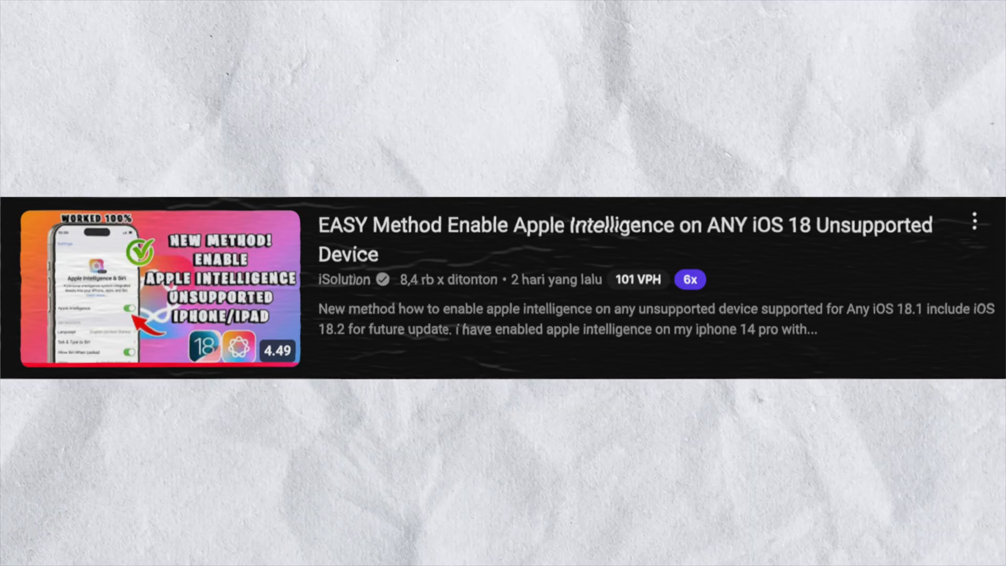
Reopen Apple Intelligence & Siri to confirm the toggle is on and downloading.
click(160, 287)
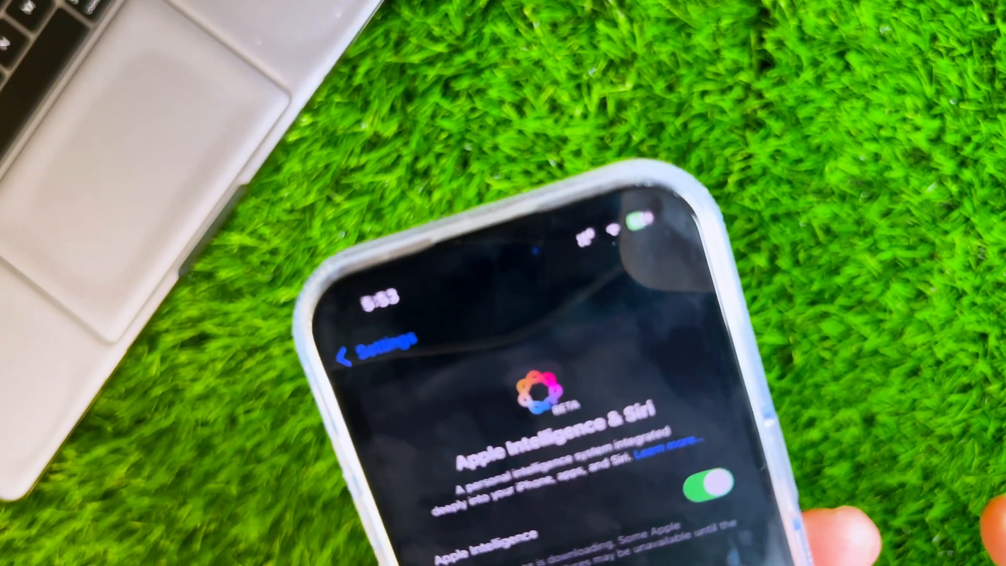